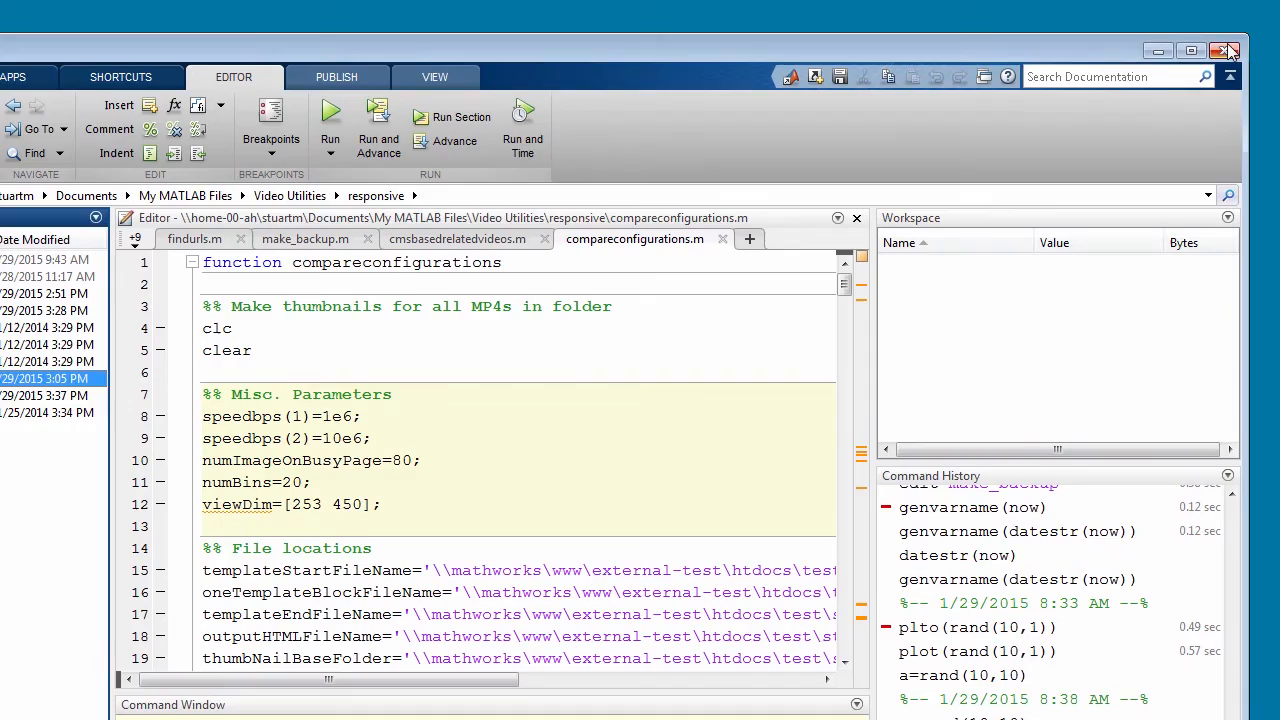
- Close MATLAB and relaunch MATLAB R2014b from the Start menu's program list
{"action": "left_click", "coordinate": [1228, 48]}
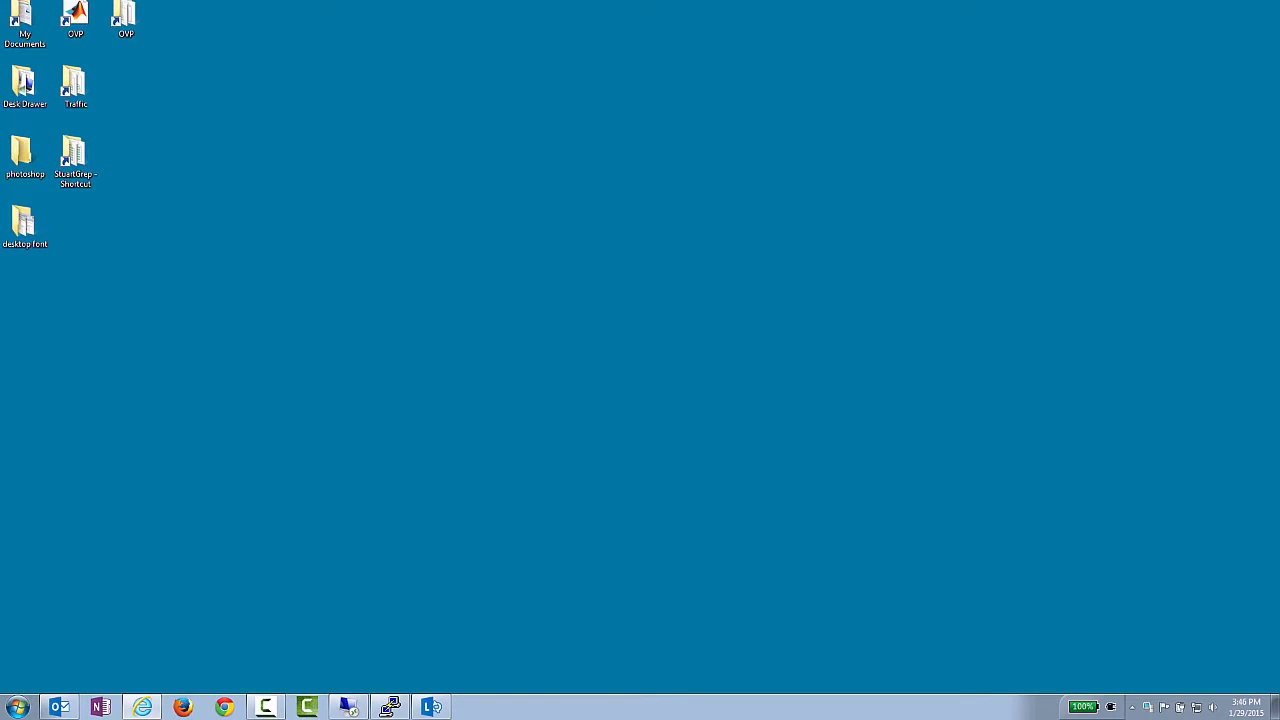
{"action": "mouse_move", "coordinate": [556, 200]}
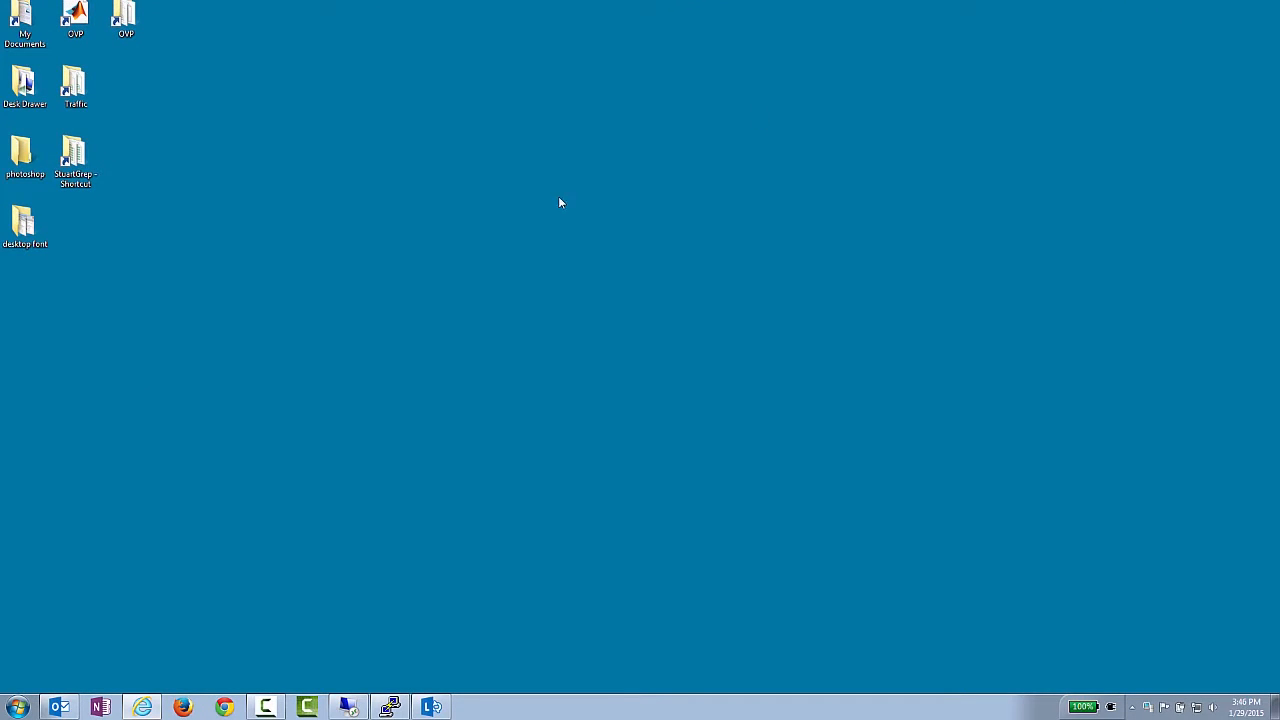
{"action": "left_click", "coordinate": [16, 704]}
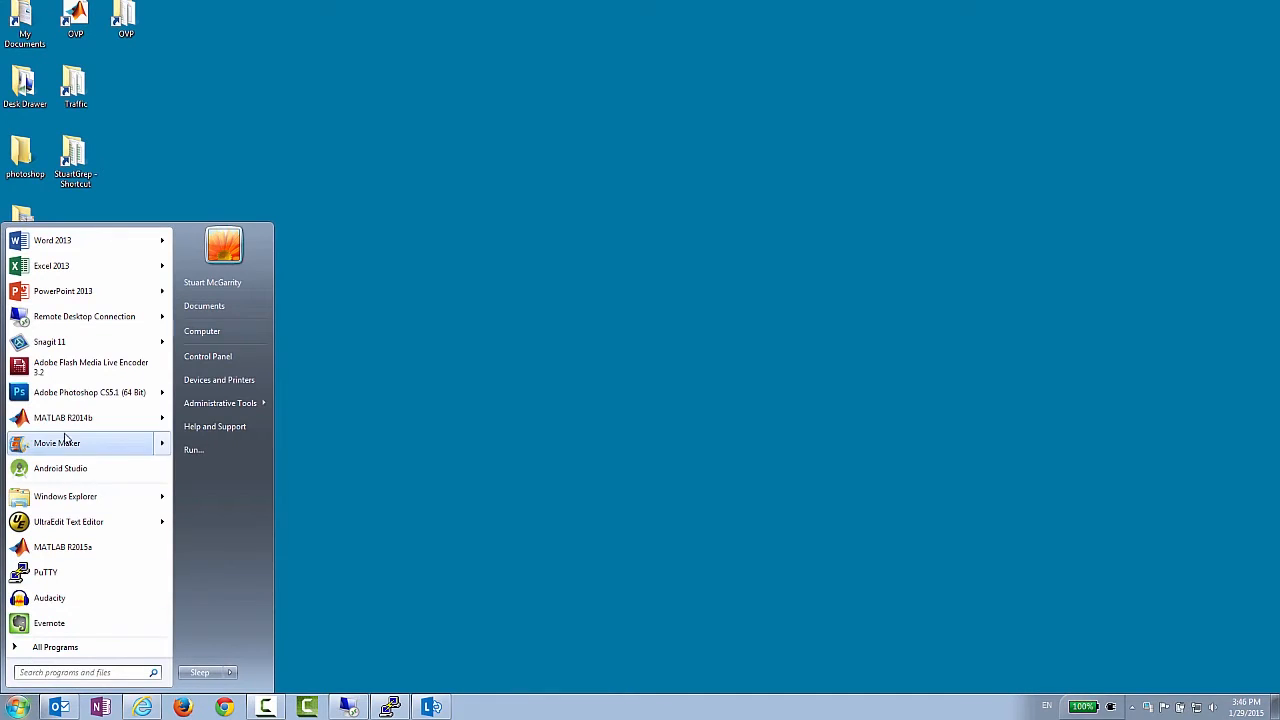
{"action": "left_click", "coordinate": [62, 418]}
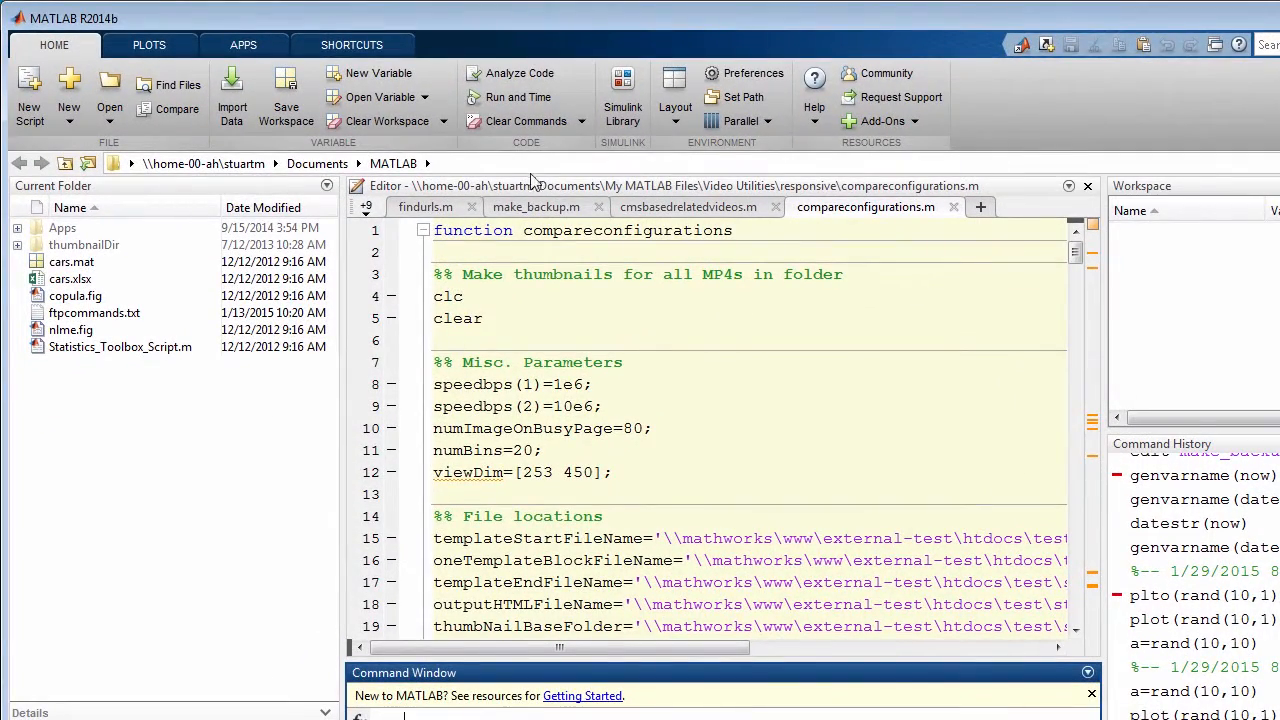
- Return the Current Folder to Video Utilities\responsive and bring up Preferences from the Home tab
{"action": "left_click", "coordinate": [230, 164]}
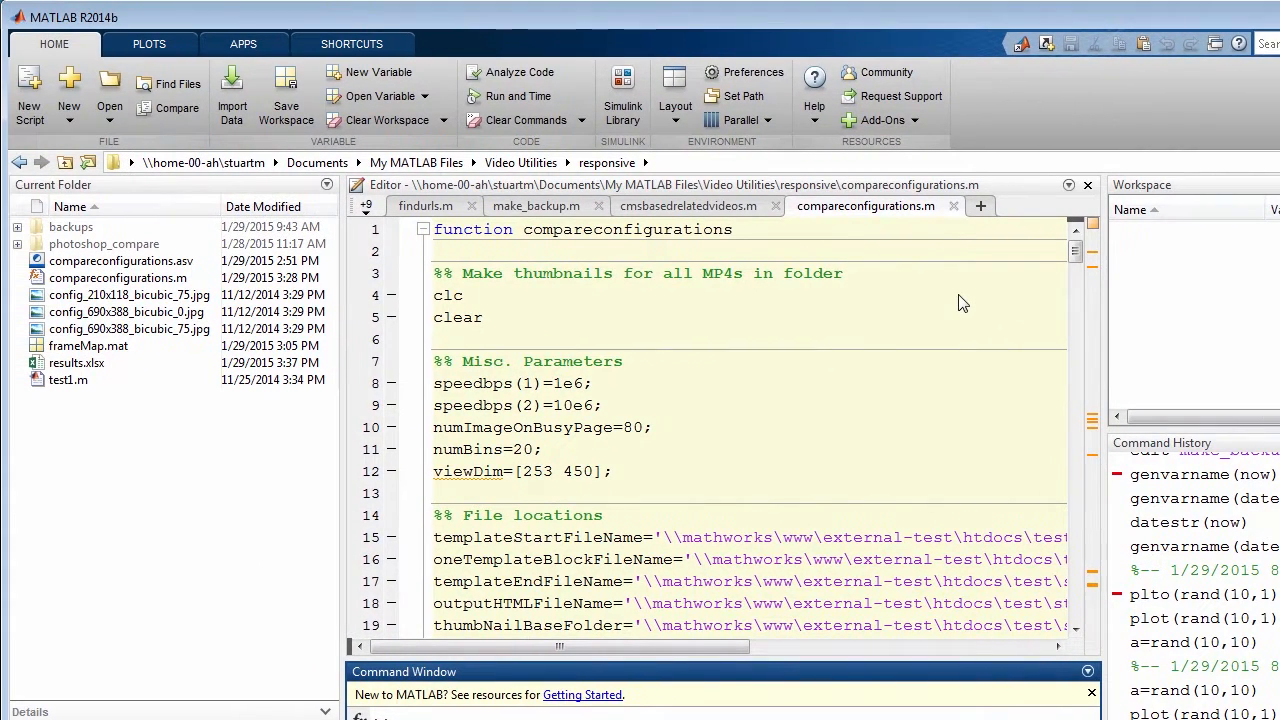
{"action": "mouse_move", "coordinate": [960, 296]}
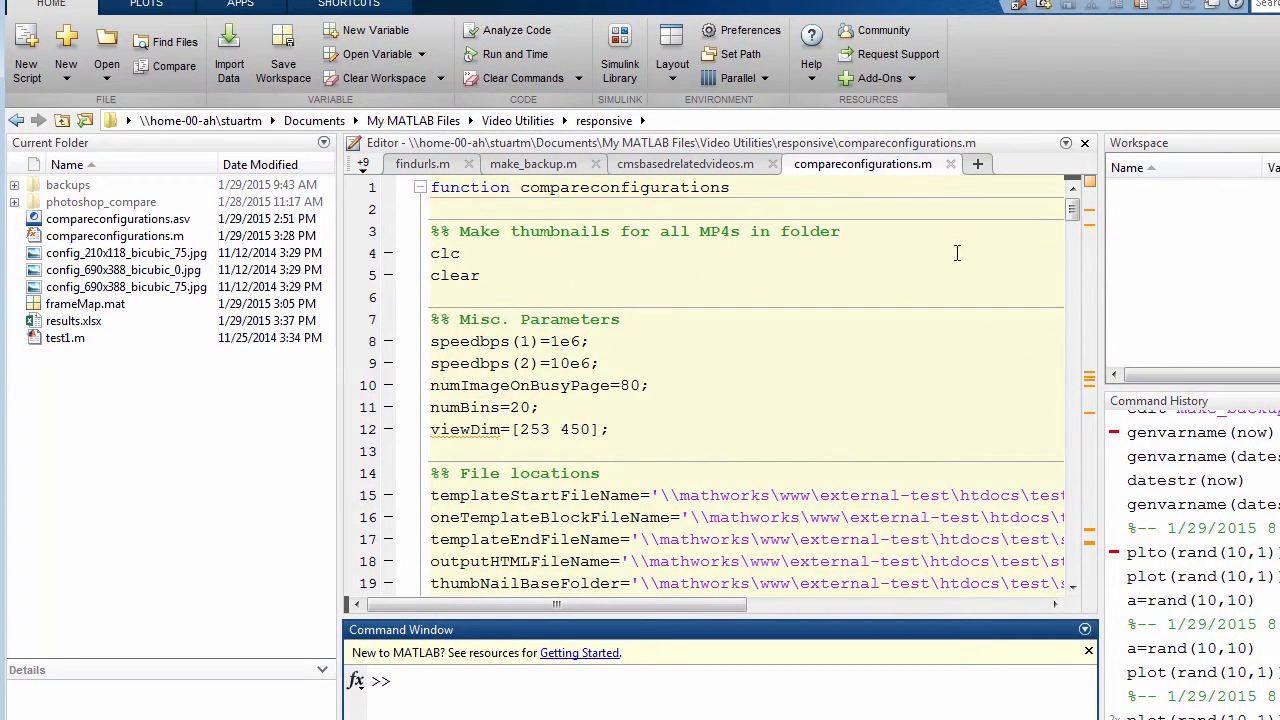
{"action": "left_click", "coordinate": [742, 30]}
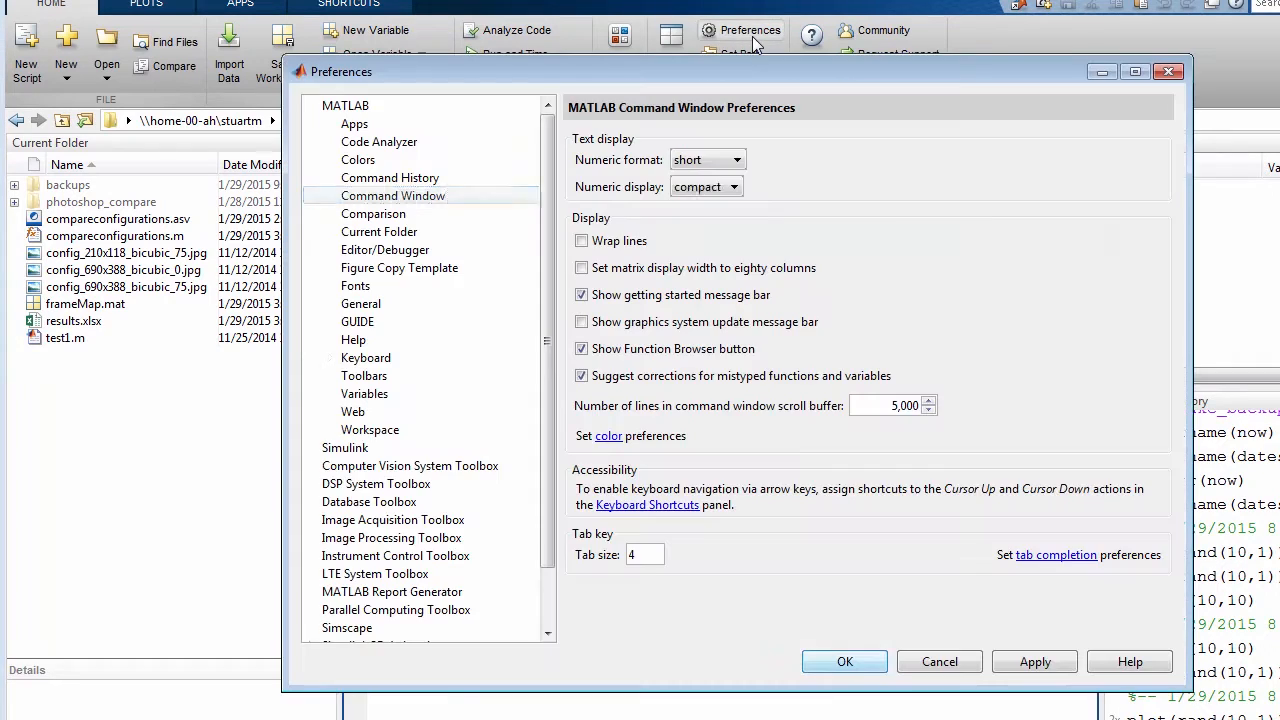
- In General preferences, choose 'Last working folder from previous MATLAB session' as the initial folder and confirm with OK
{"action": "left_click", "coordinate": [732, 186]}
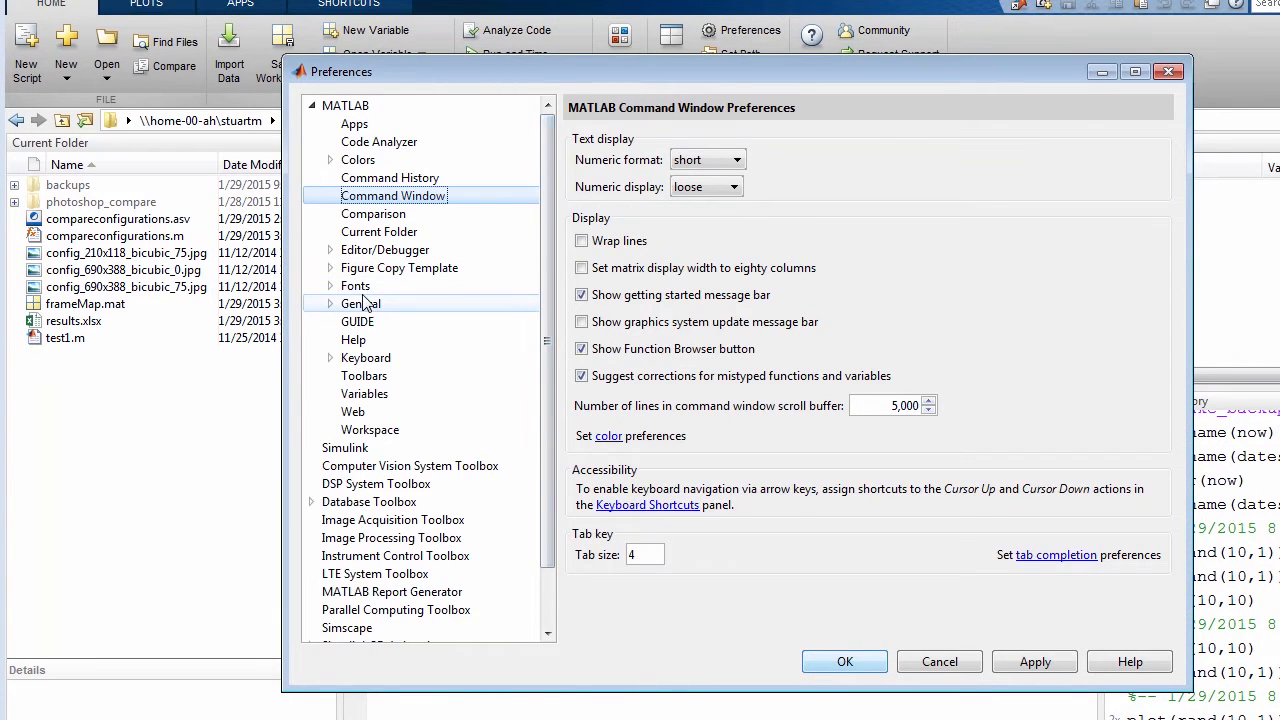
{"action": "left_click", "coordinate": [362, 304]}
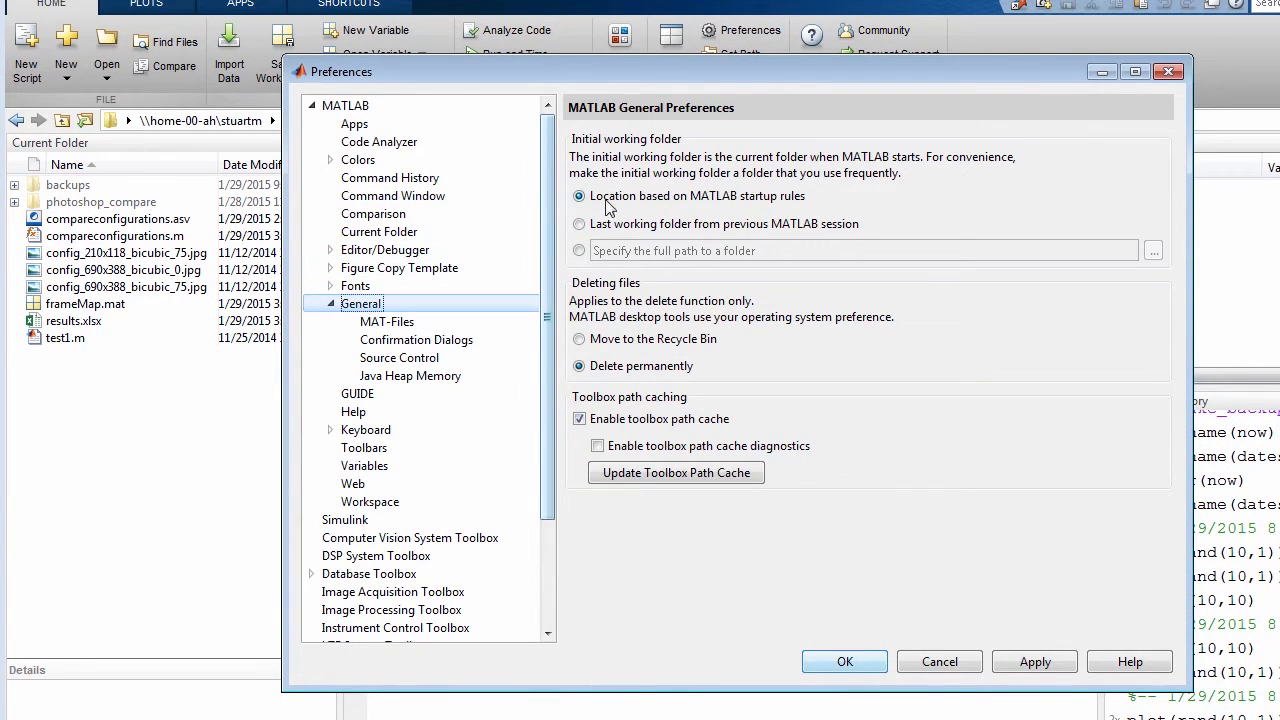
{"action": "left_click", "coordinate": [578, 224]}
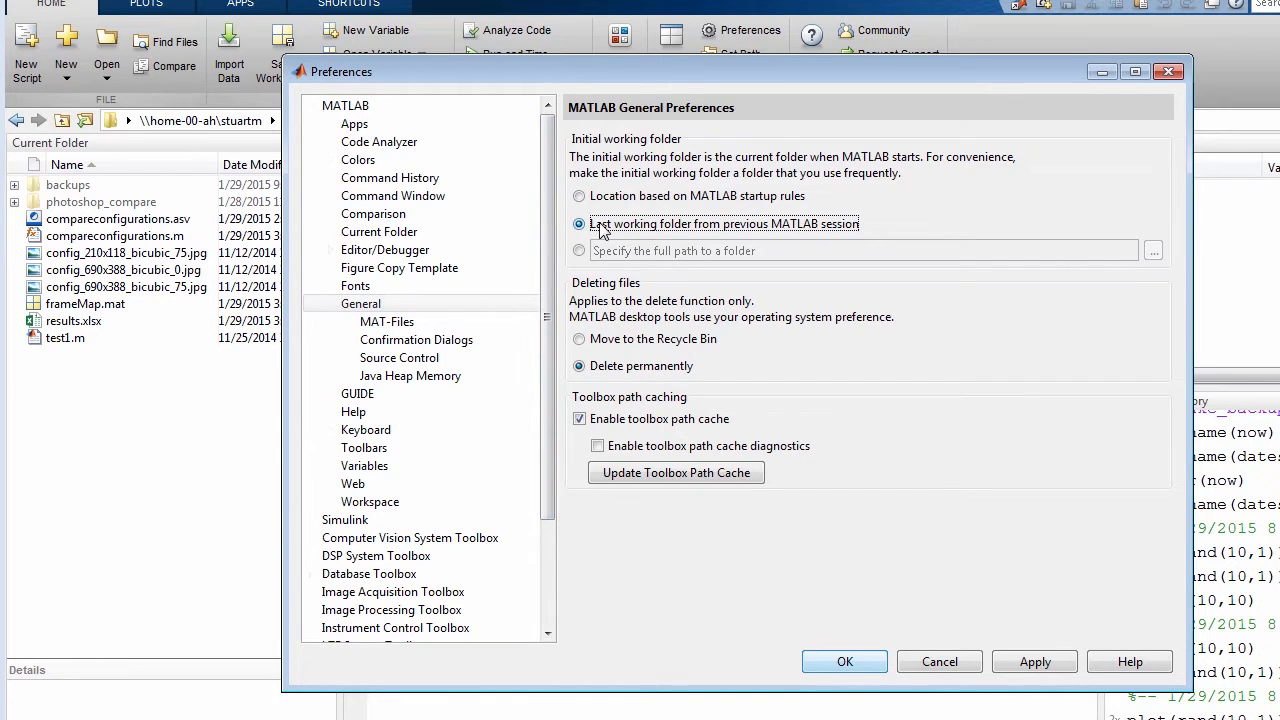
{"action": "mouse_move", "coordinate": [756, 224]}
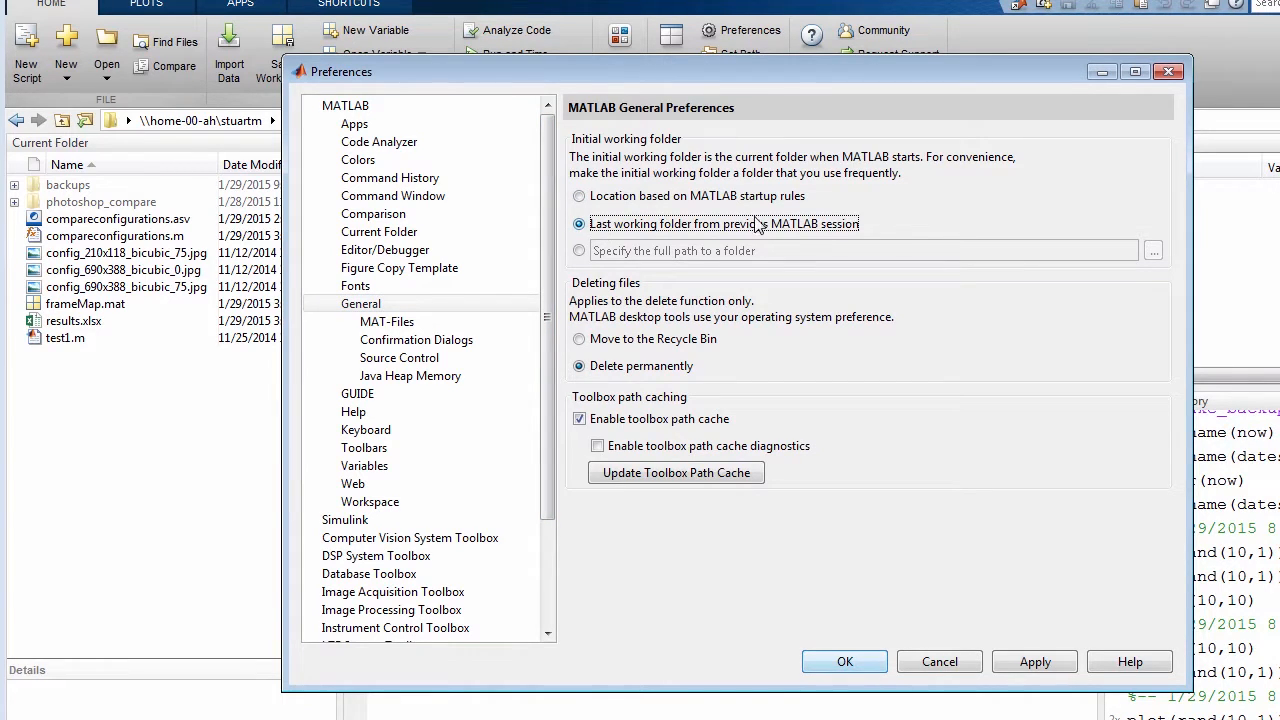
{"action": "left_click", "coordinate": [844, 660]}
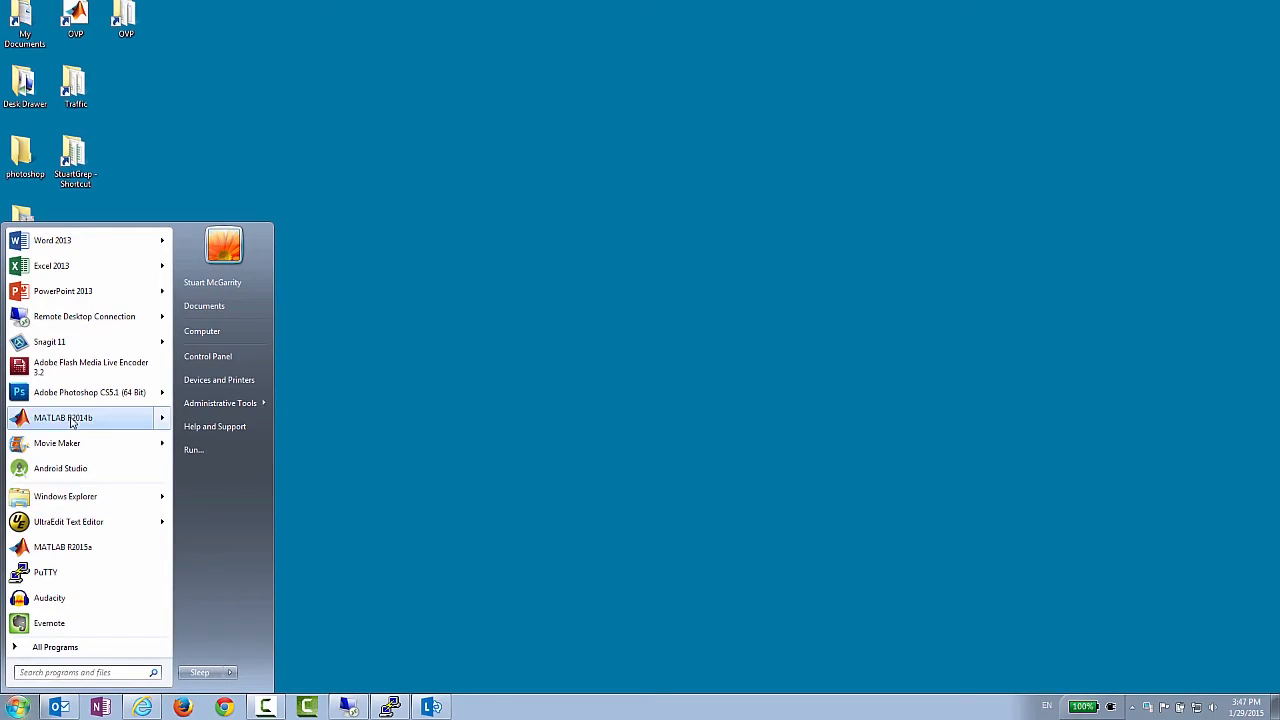
- Relaunch MATLAB R2014b from the Start menu so it opens in the responsive folder
{"action": "left_click", "coordinate": [76, 418]}
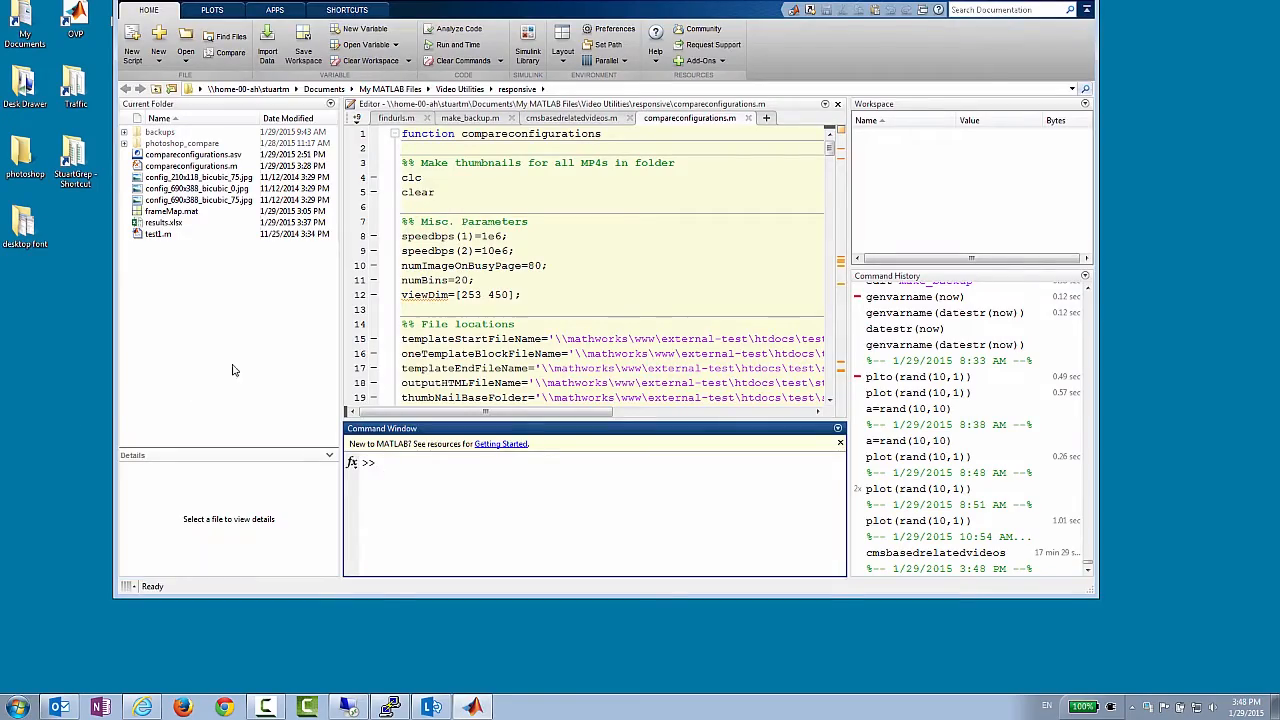